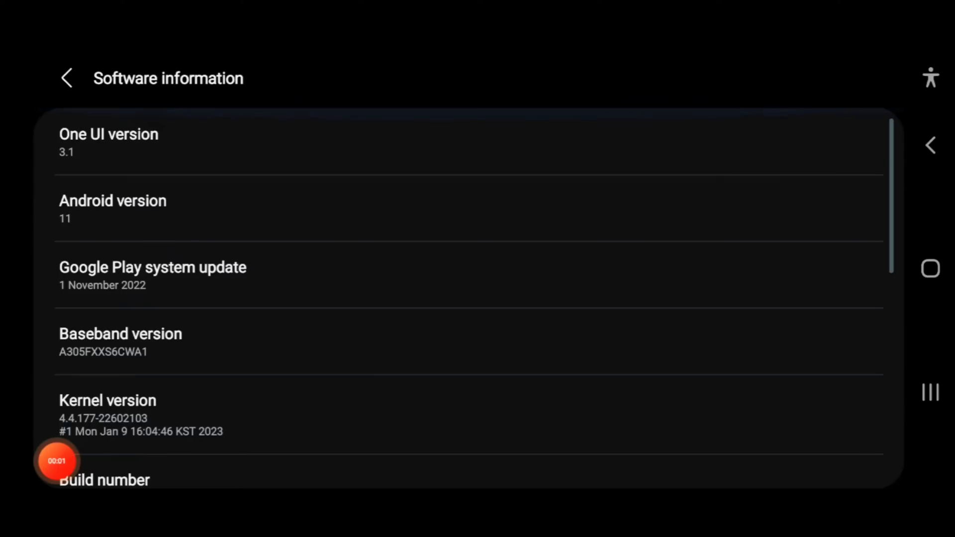
- Launch Textoon, pass the welcome screen and start a new edit on the sample night-sky photo
scroll(down, 3)
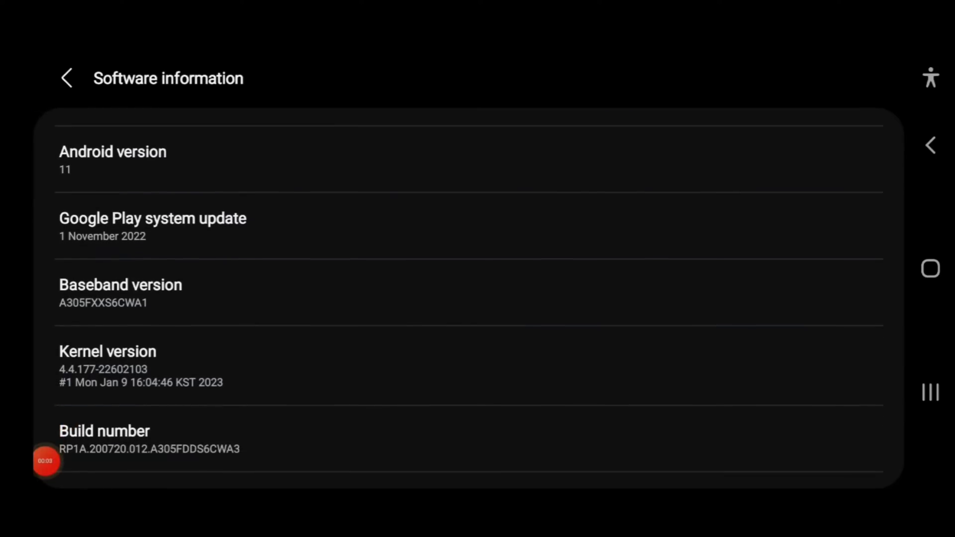
scroll(down, 3)
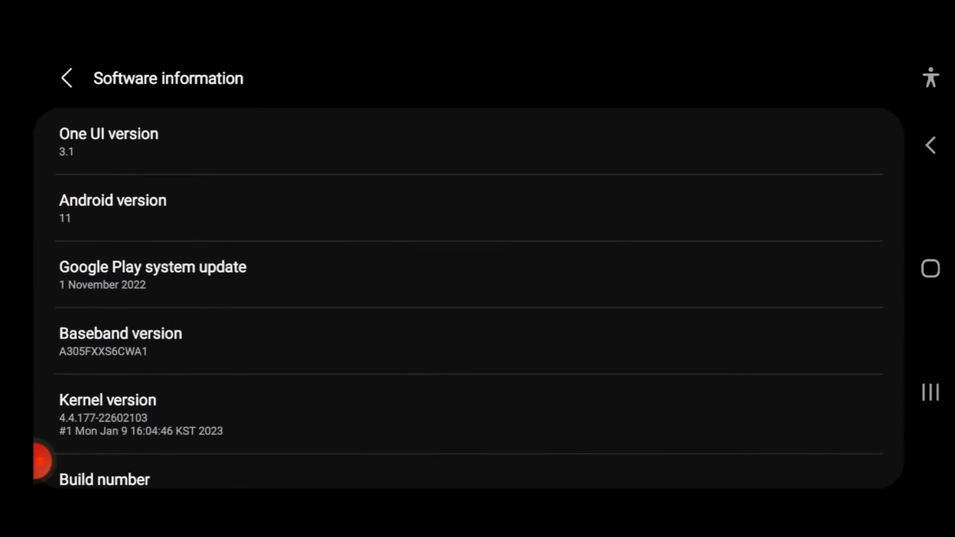
scroll(down, 3)
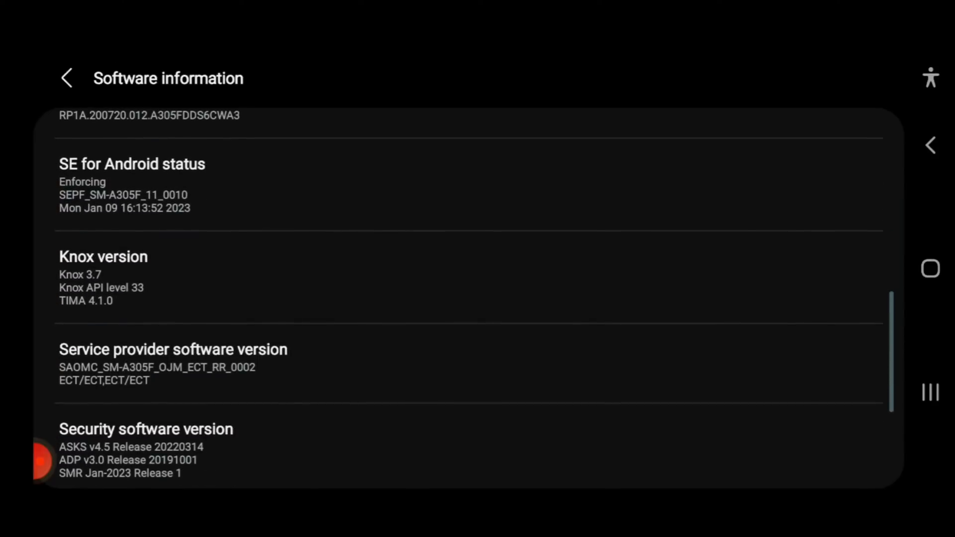
scroll(down, 3)
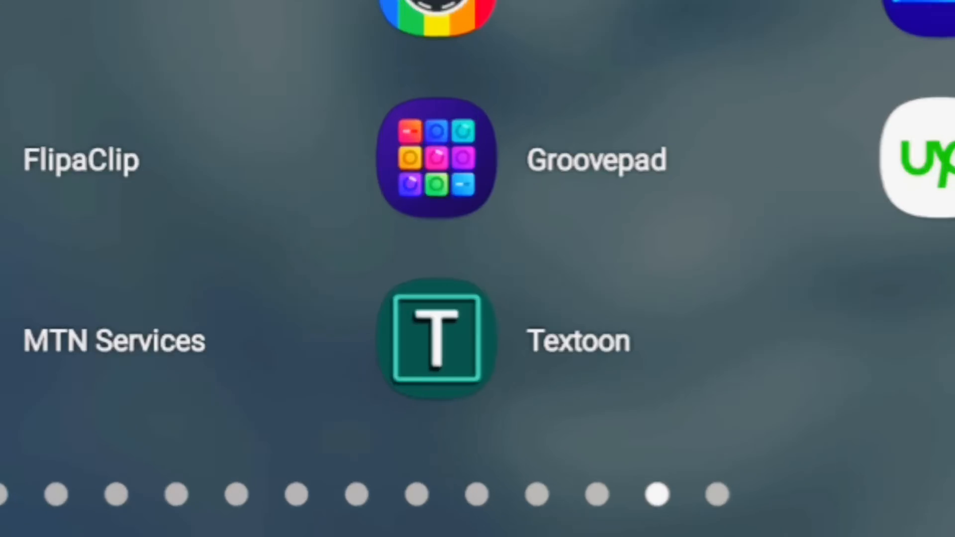
click(433, 336)
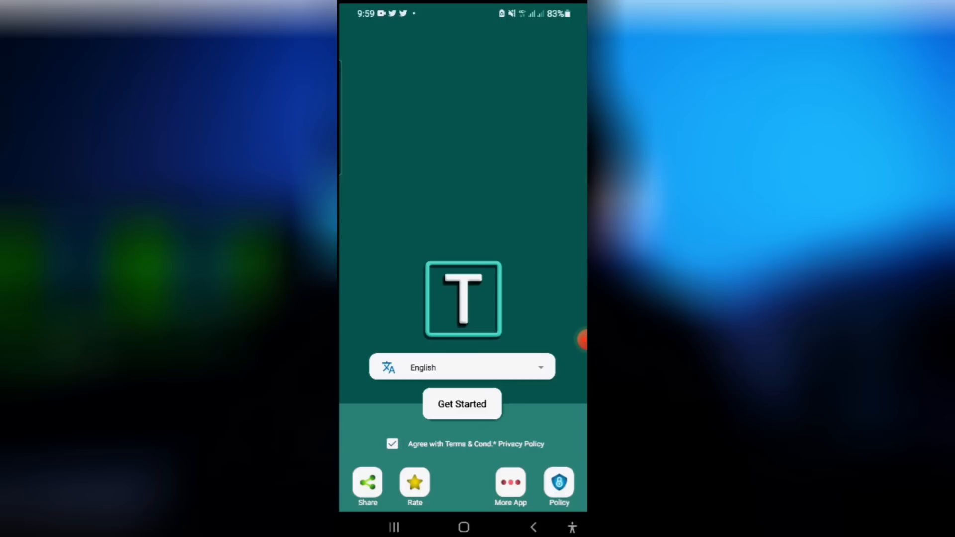
click(462, 404)
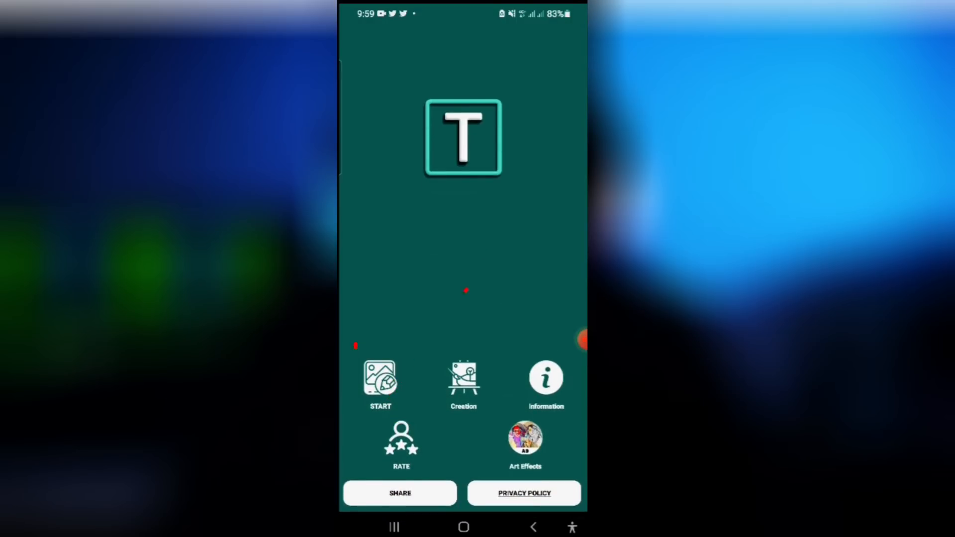
click(380, 379)
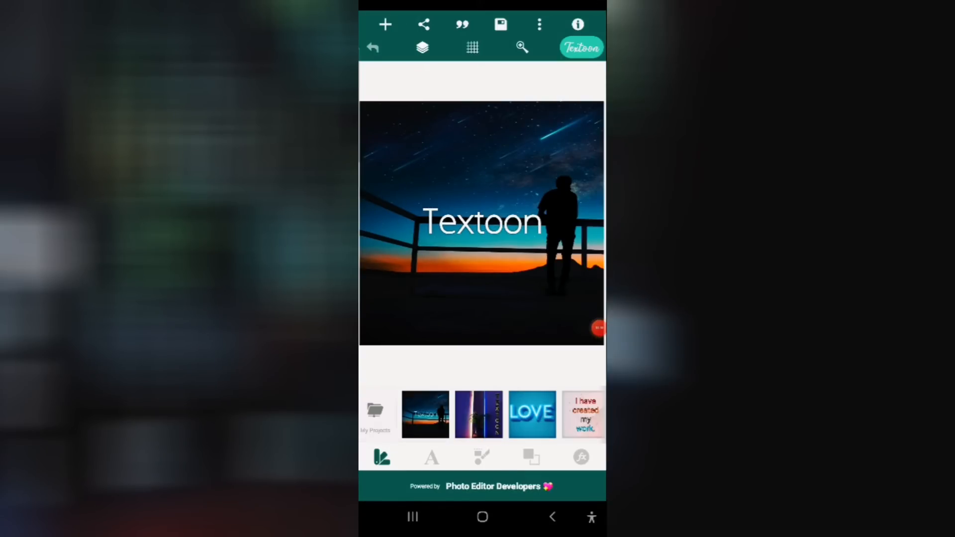
- Select the Textoon caption and give it a heavy bold font
click(481, 223)
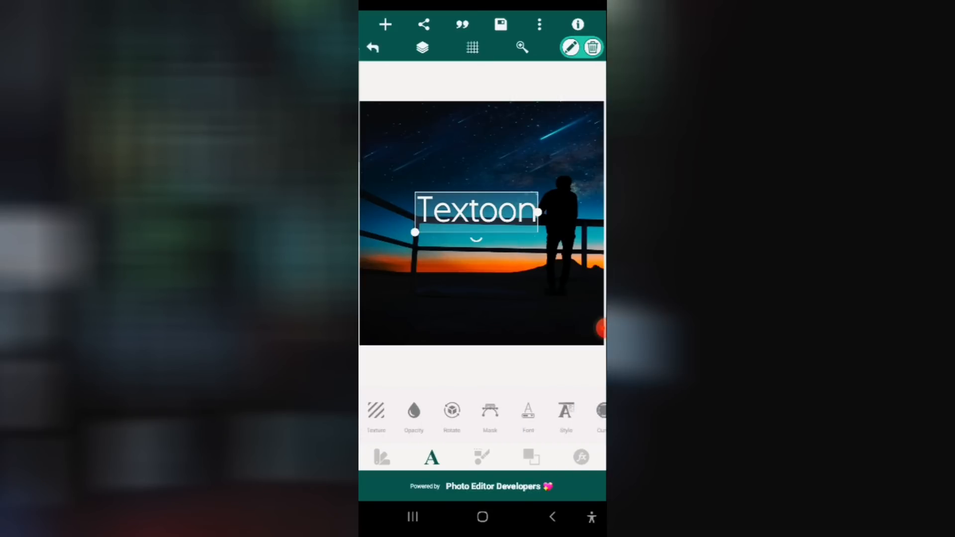
click(528, 411)
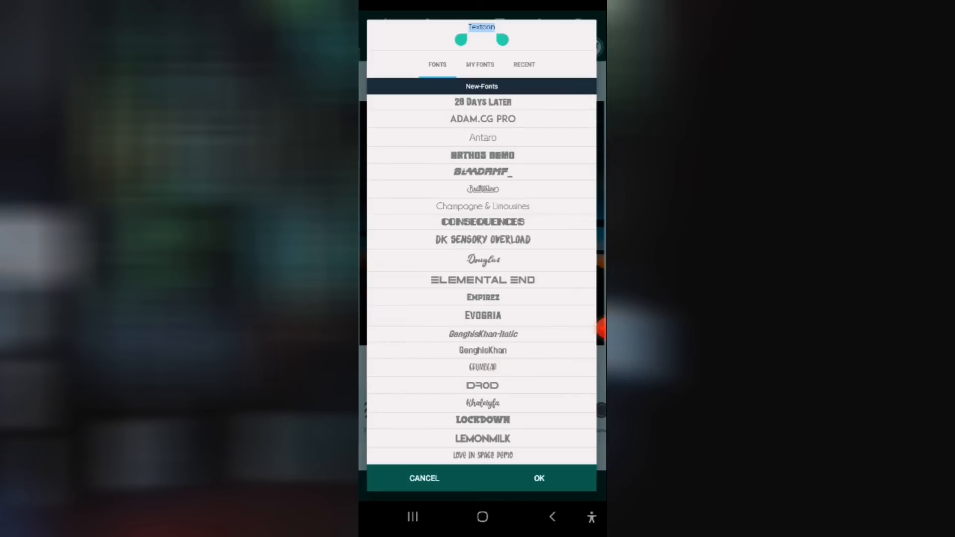
scroll(down, 3)
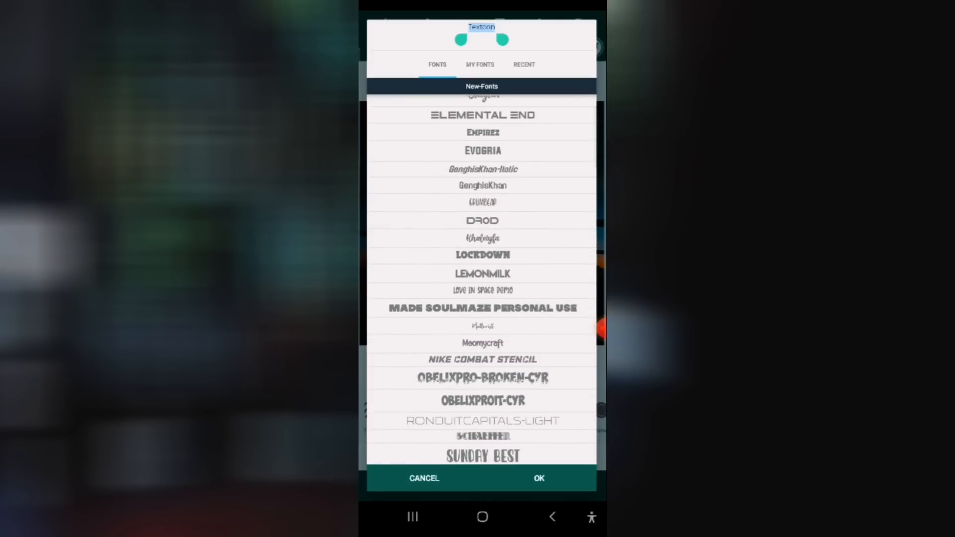
click(538, 478)
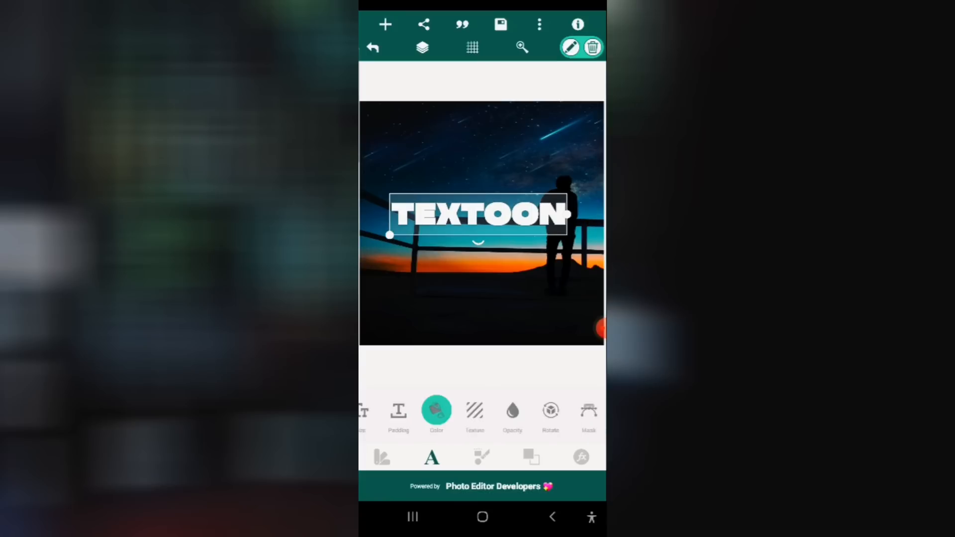
- Recolour the caption pink from the Color swatches
click(435, 409)
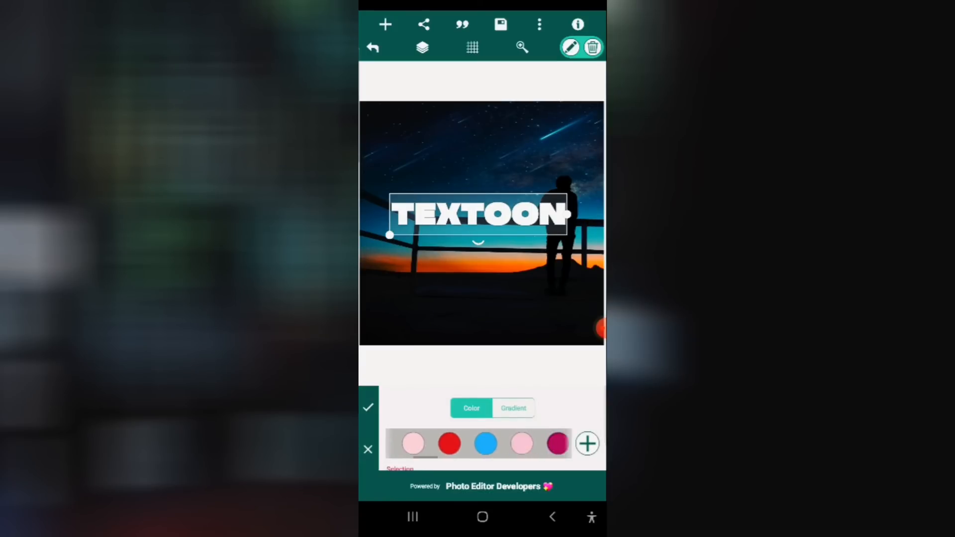
click(449, 443)
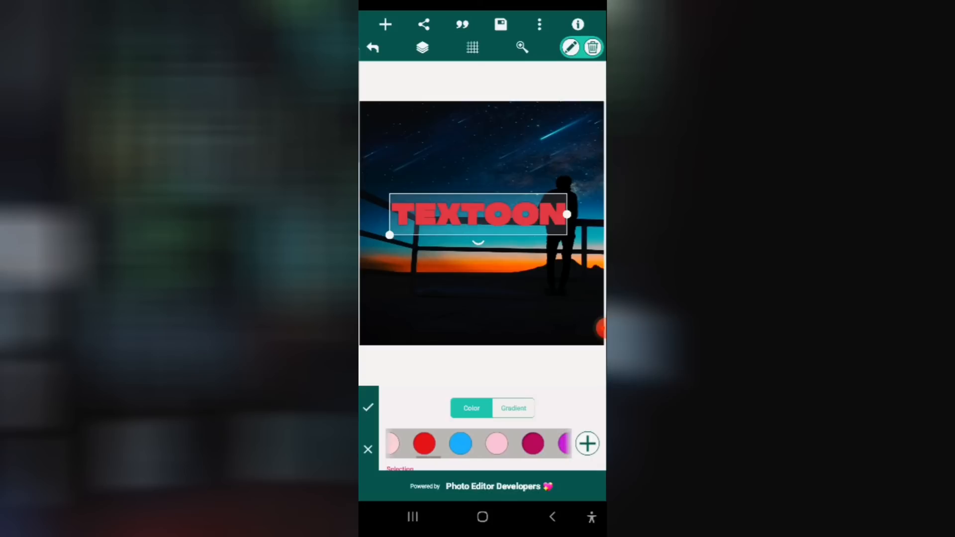
click(460, 444)
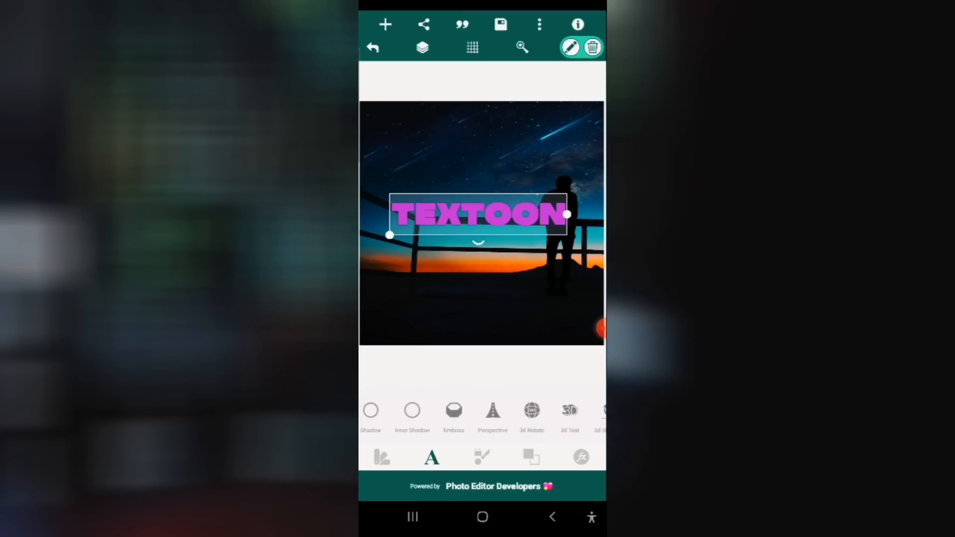
- Add an emboss effect to the caption and raise its bevel for a deeper raised look
click(453, 410)
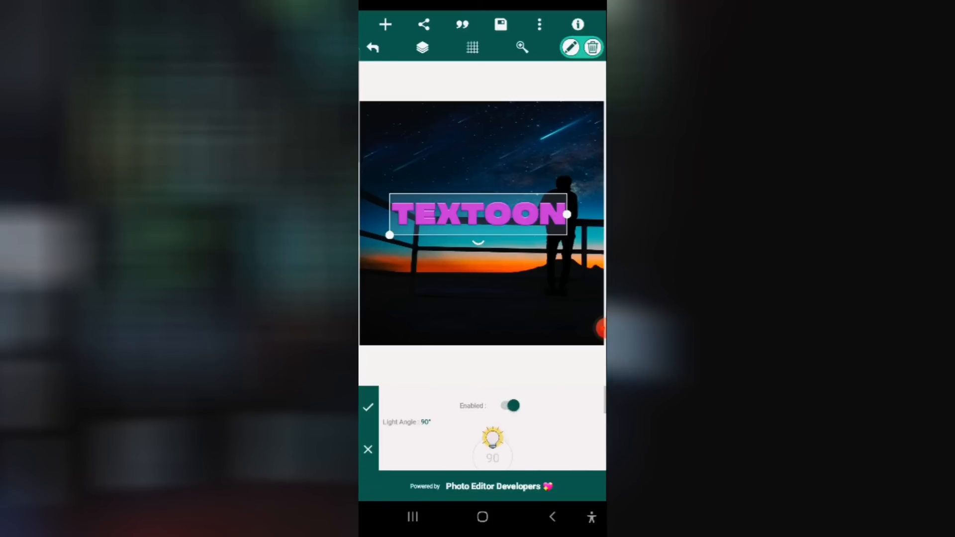
scroll(down, 3)
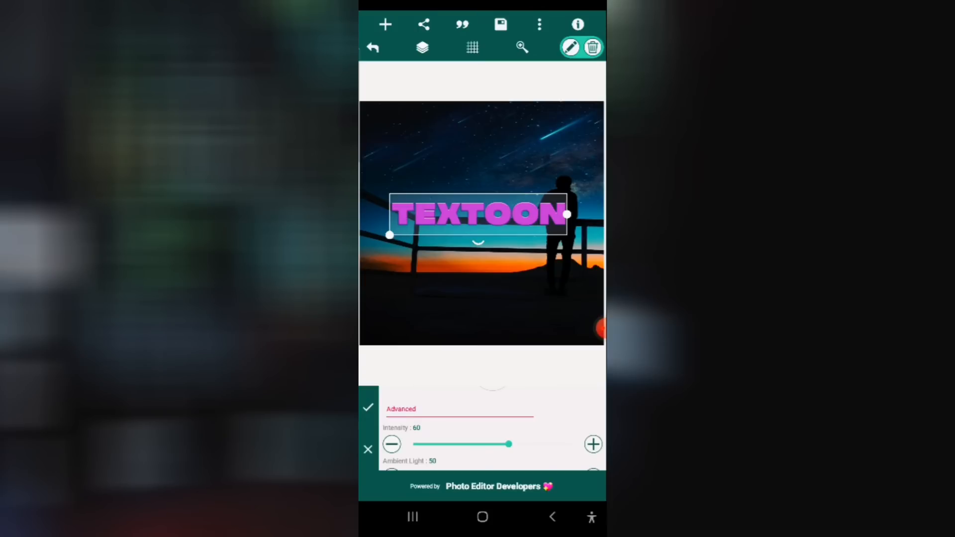
scroll(down, 3)
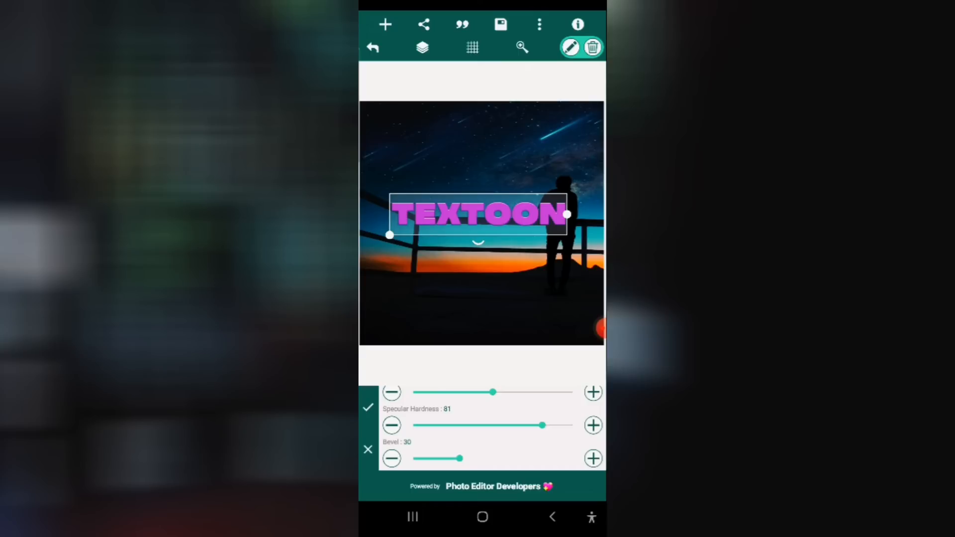
drag(445, 457, 526, 458)
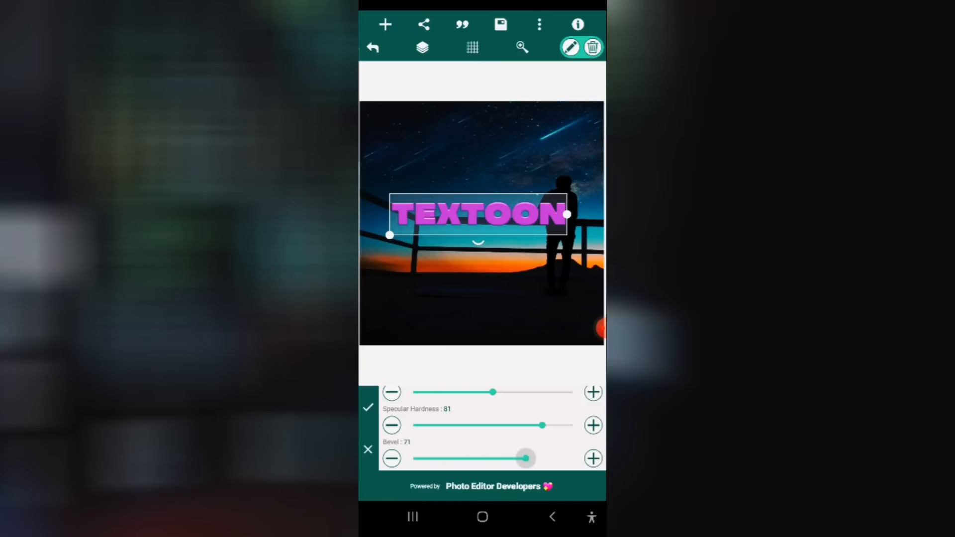
drag(526, 458, 414, 458)
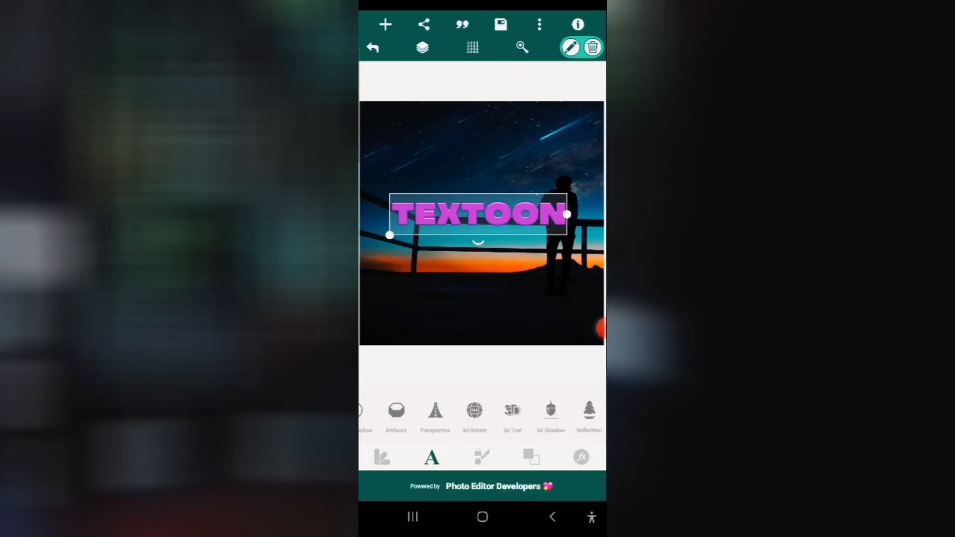
- Rotate TEXTOON in 3D perspective, 50° on the X axis and 10° on the Y axis
click(512, 411)
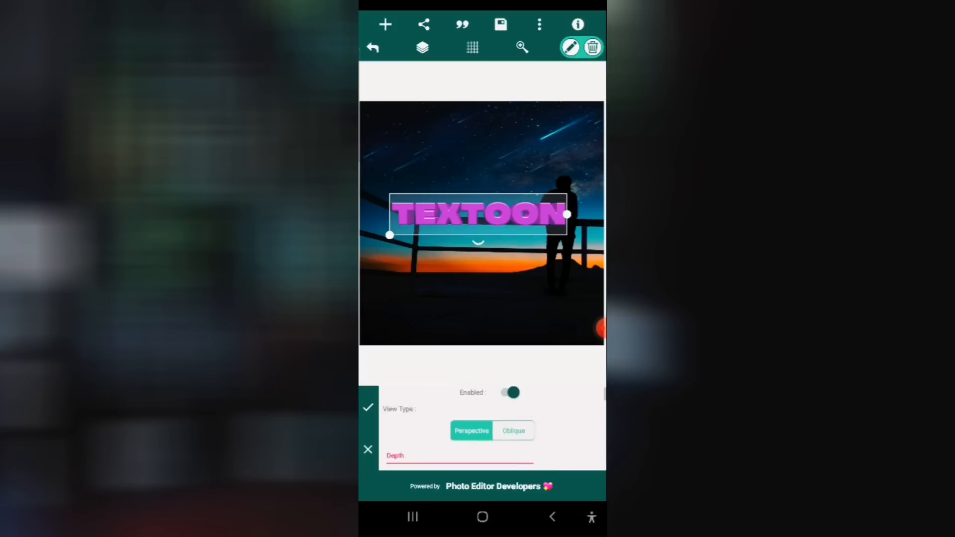
click(367, 449)
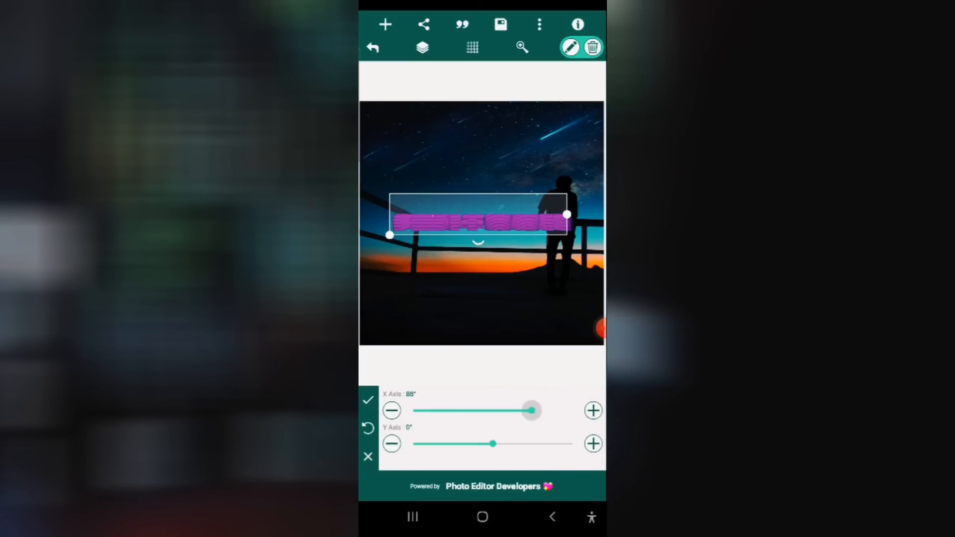
drag(494, 444, 450, 444)
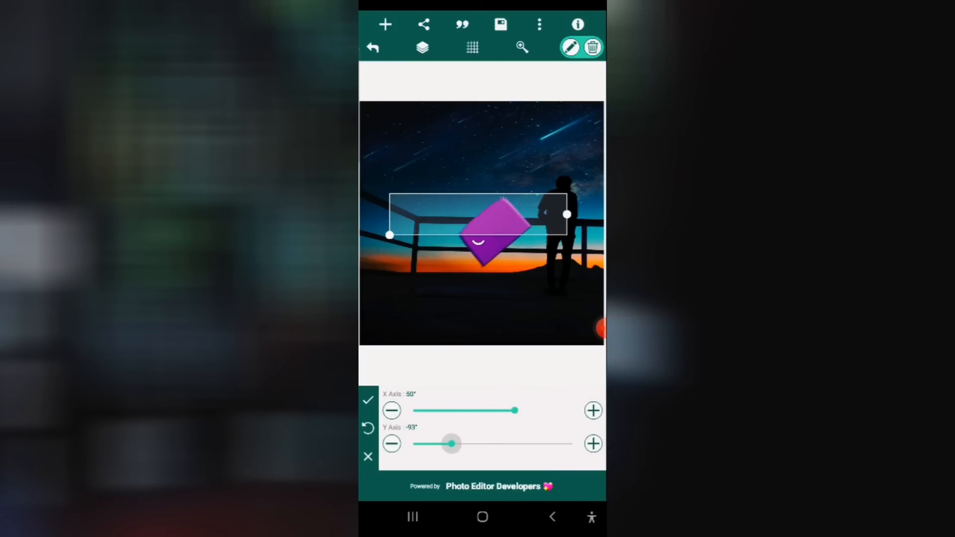
drag(450, 443, 489, 443)
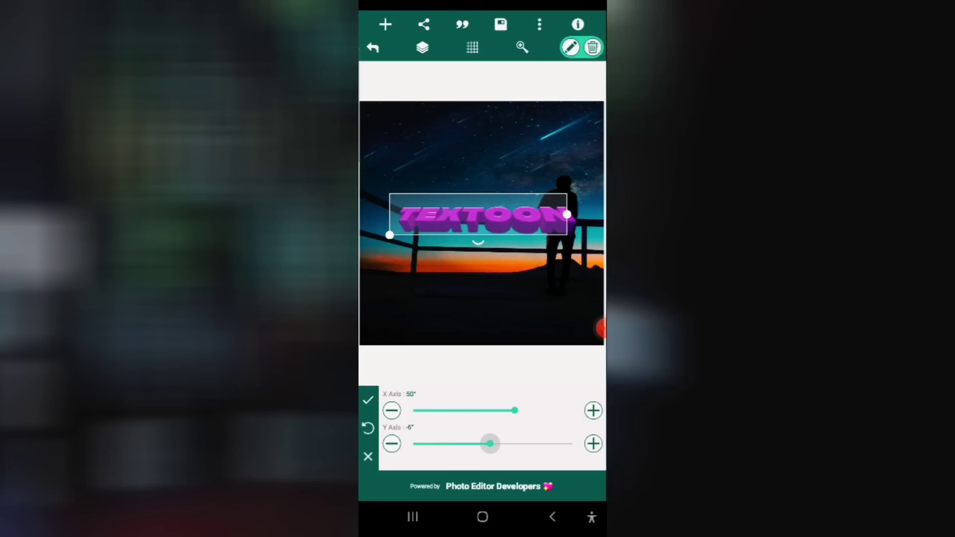
drag(488, 443, 496, 443)
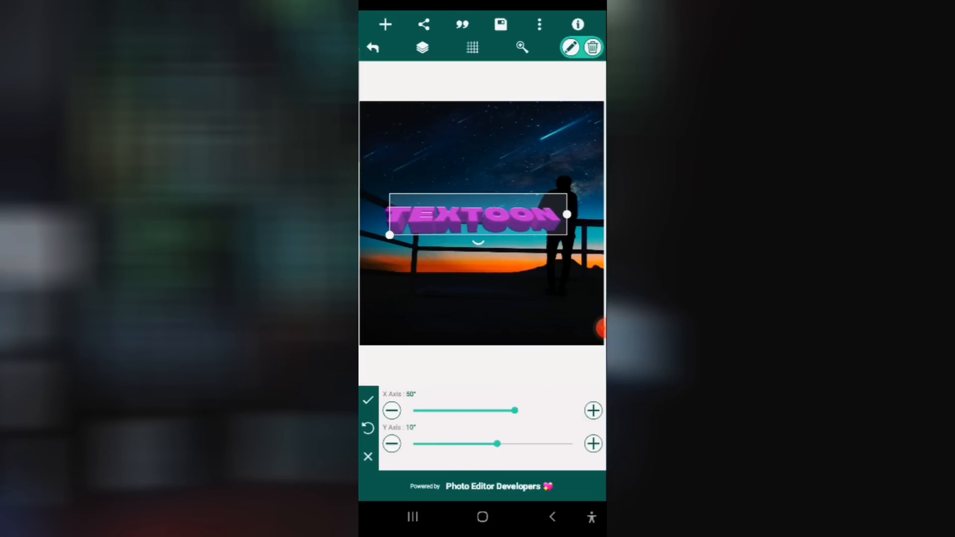
drag(516, 410, 478, 410)
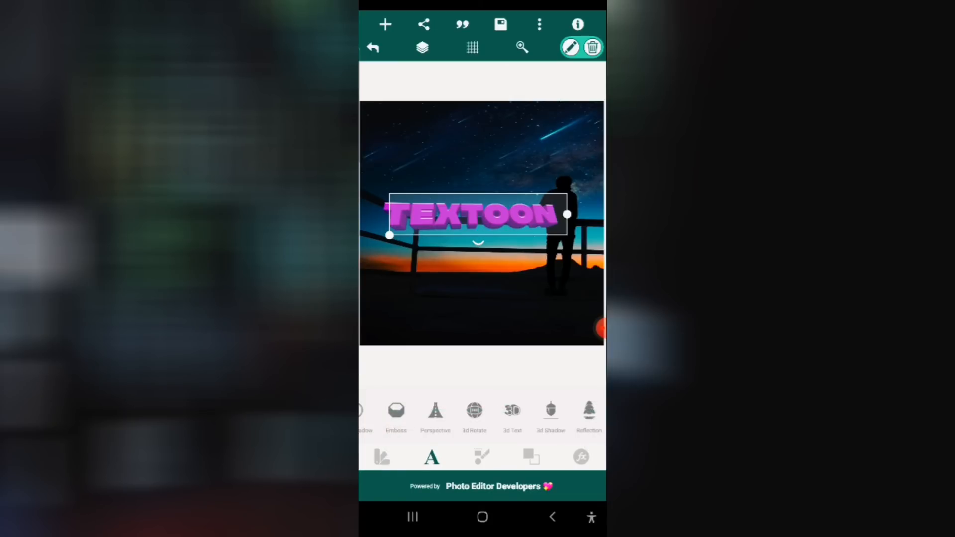
- Reopen Emboss and retune the topmost lighting value partway
scroll(left, 3)
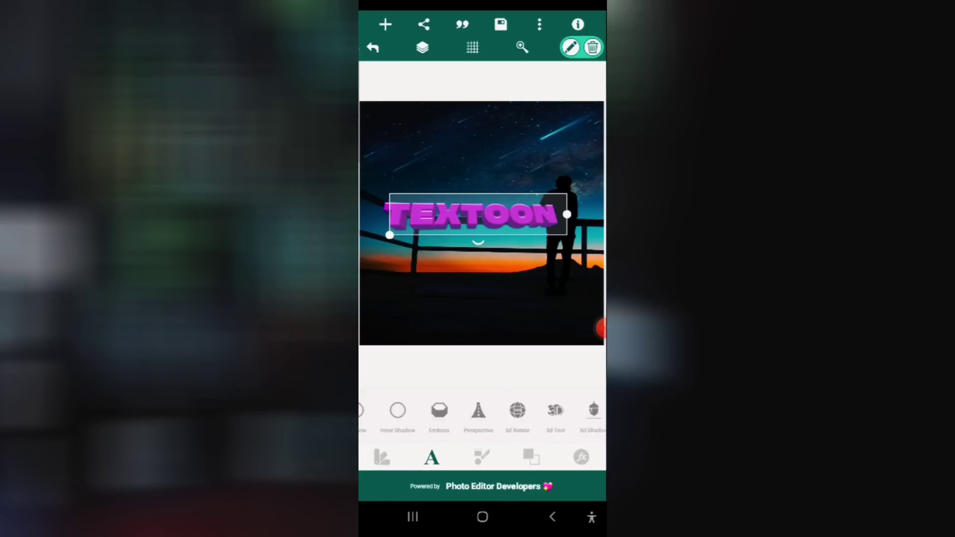
click(439, 414)
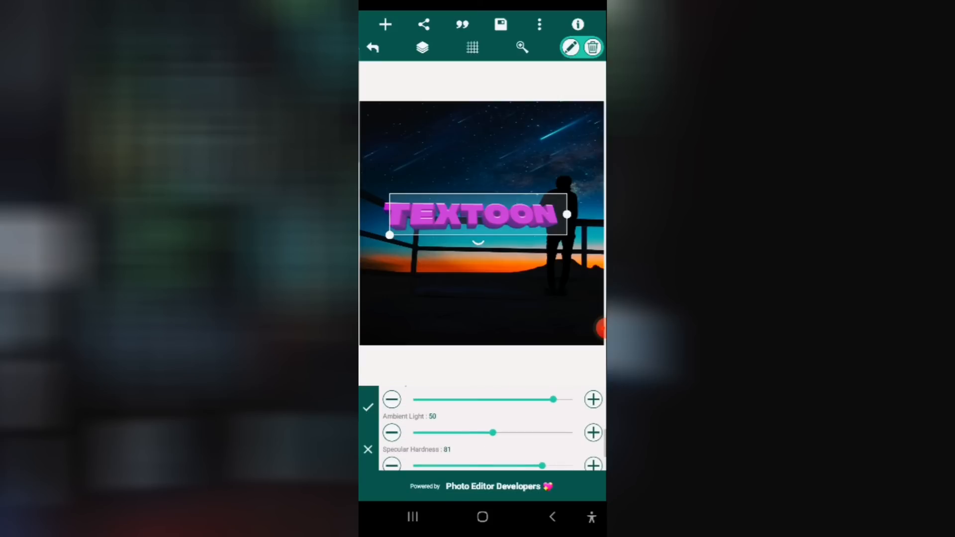
drag(551, 400, 455, 399)
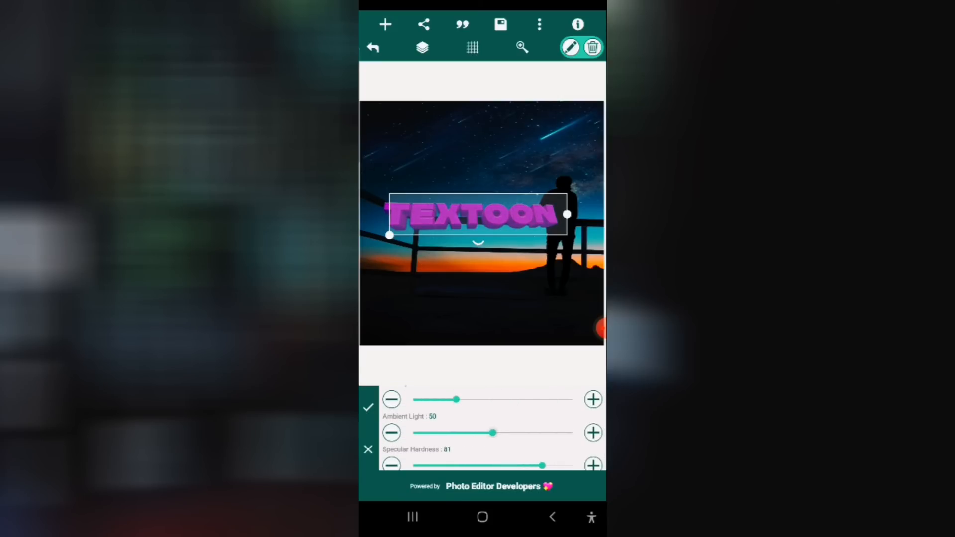
drag(455, 400, 514, 400)
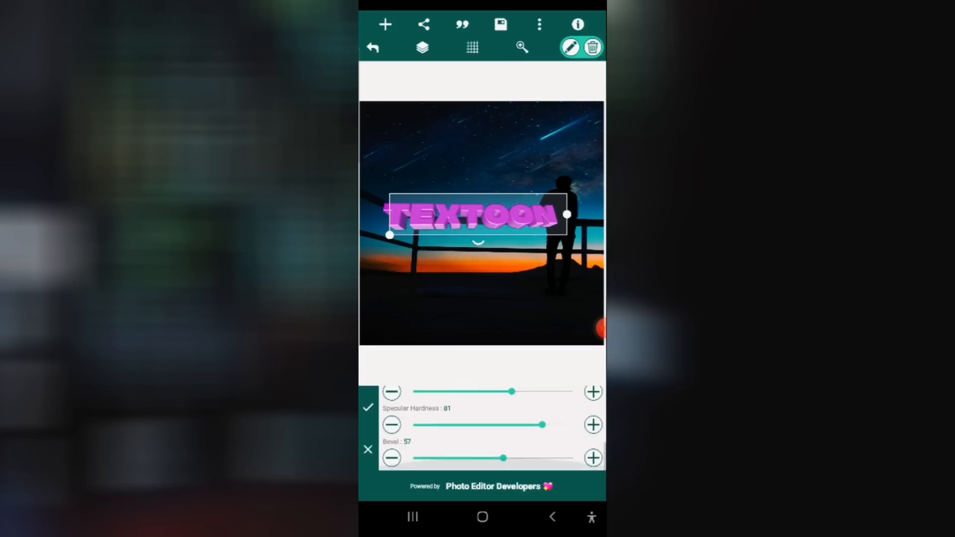
- Set the emboss Bevel to 77 and Specular Hardness to 26
drag(502, 457, 417, 457)
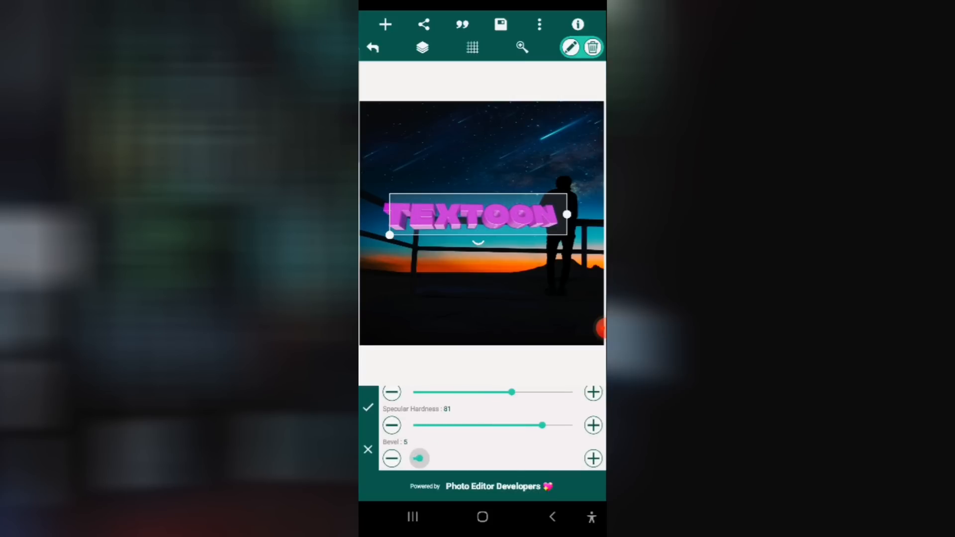
drag(419, 457, 527, 458)
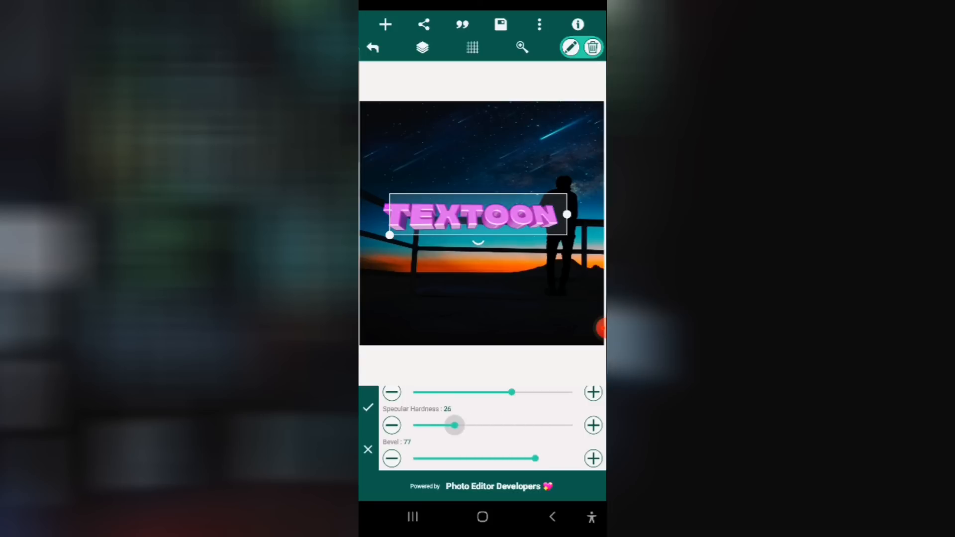
drag(453, 425, 425, 424)
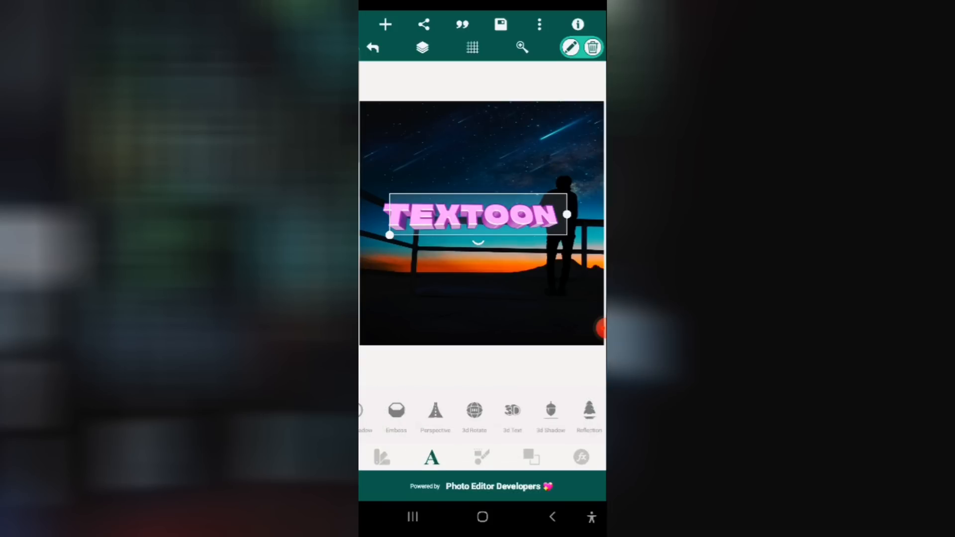
- Try 3D text depth at 15, 86 and 27, then leave it at 2
click(435, 411)
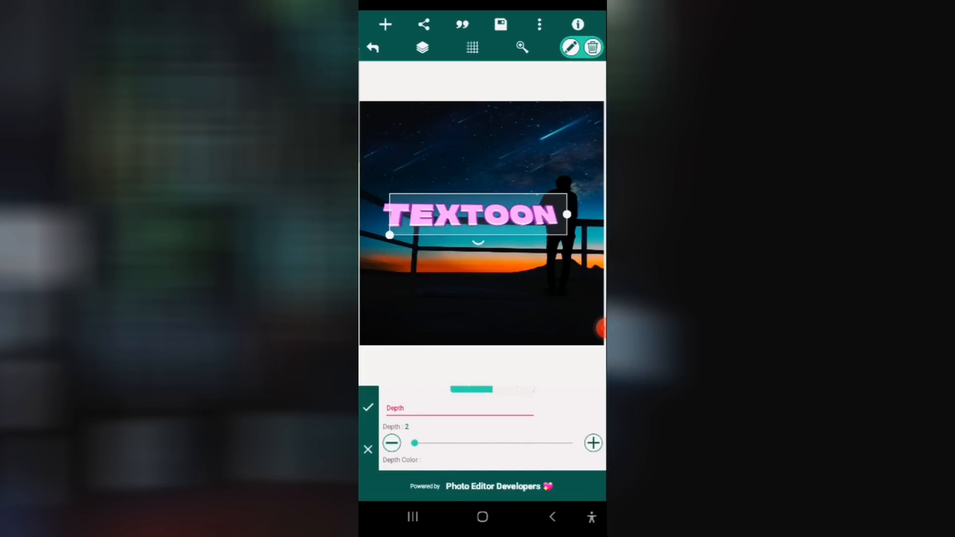
drag(414, 442, 435, 442)
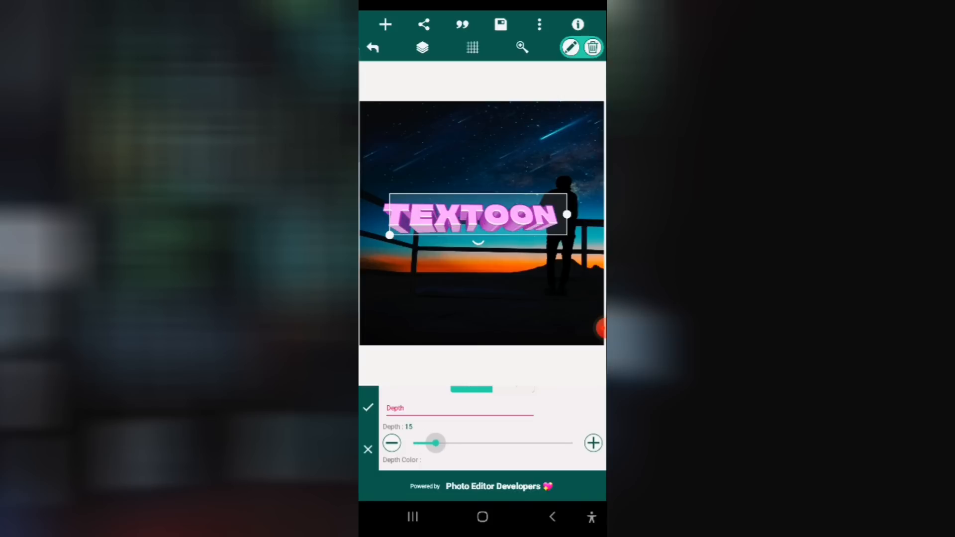
drag(434, 444, 548, 444)
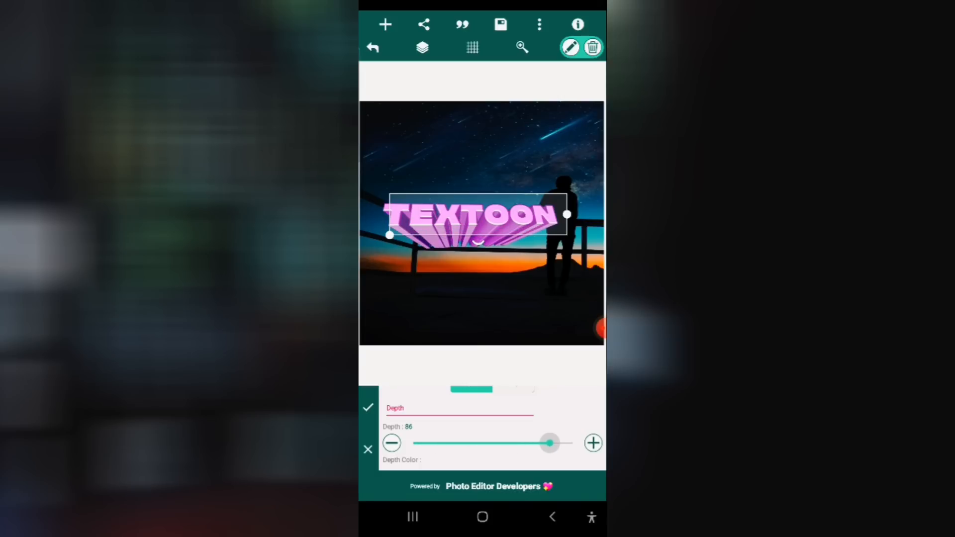
drag(548, 443, 453, 443)
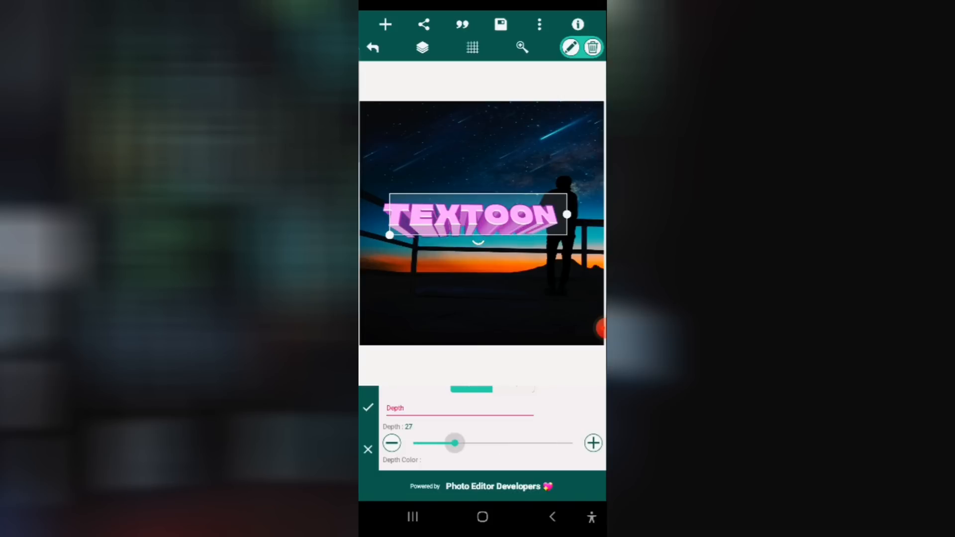
drag(456, 443, 413, 442)
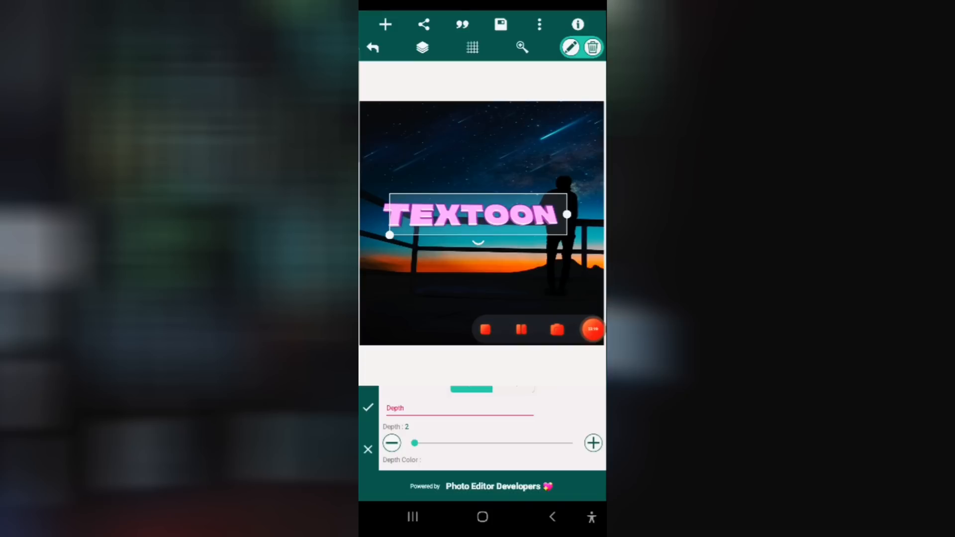